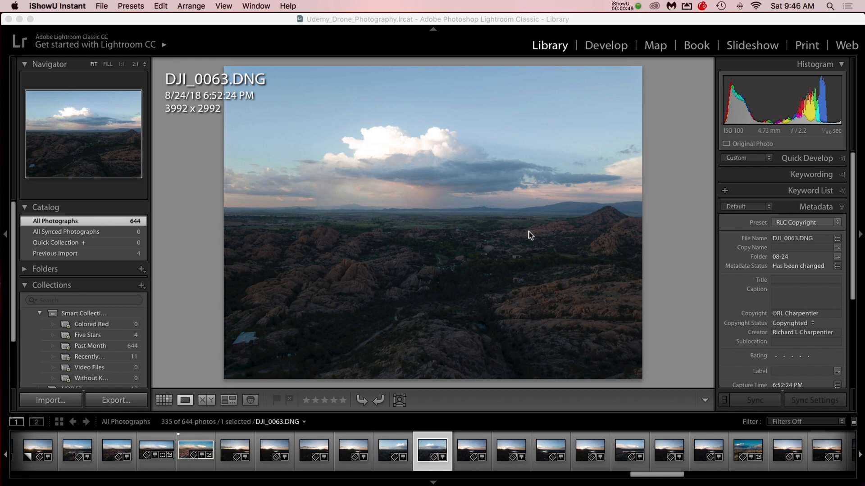
mouse_move(551, 222)
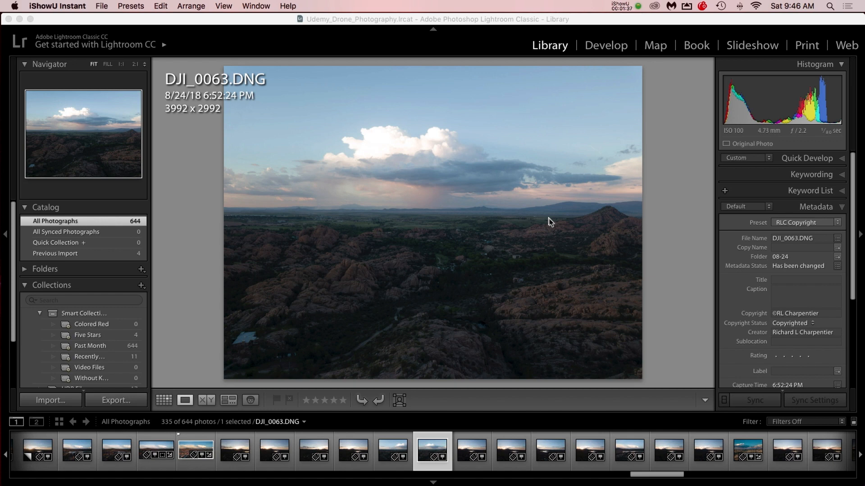
mouse_move(677, 221)
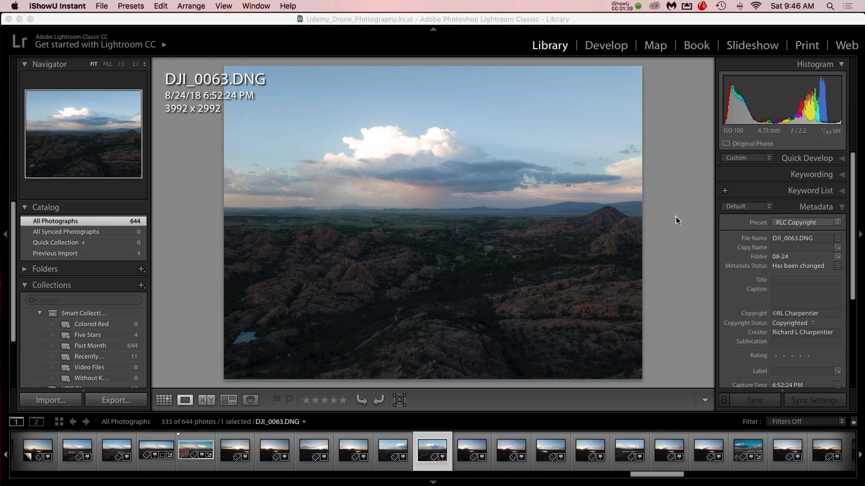
mouse_move(608, 55)
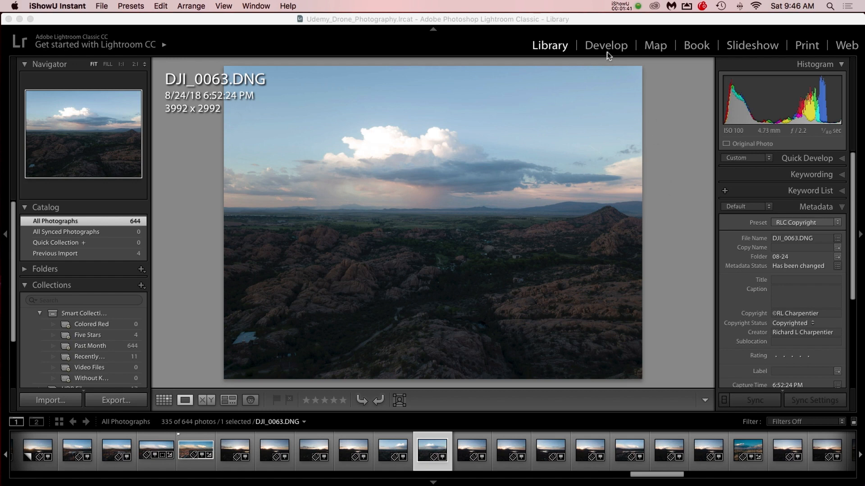
Switch DJI_0063.DNG into the Develop module for editing
left_click(605, 45)
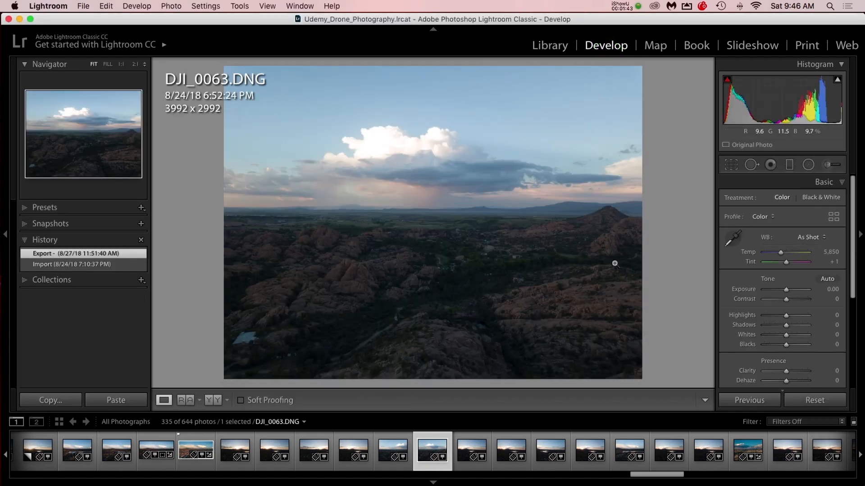
mouse_move(683, 246)
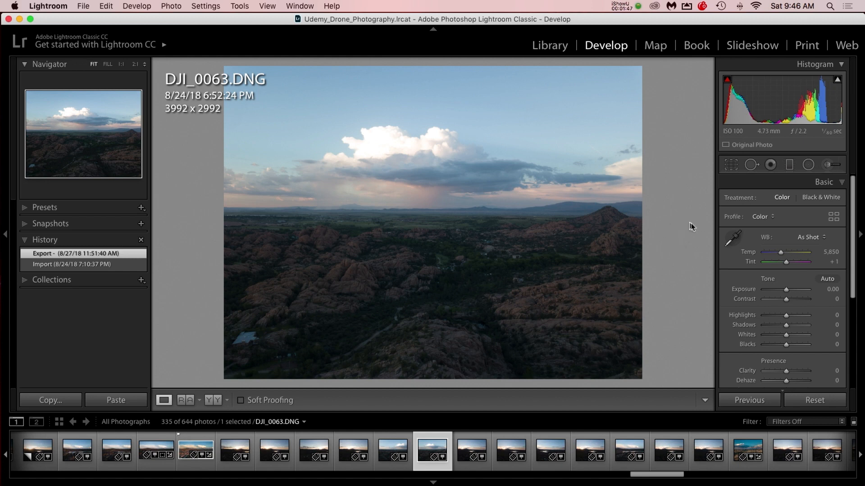
mouse_move(455, 168)
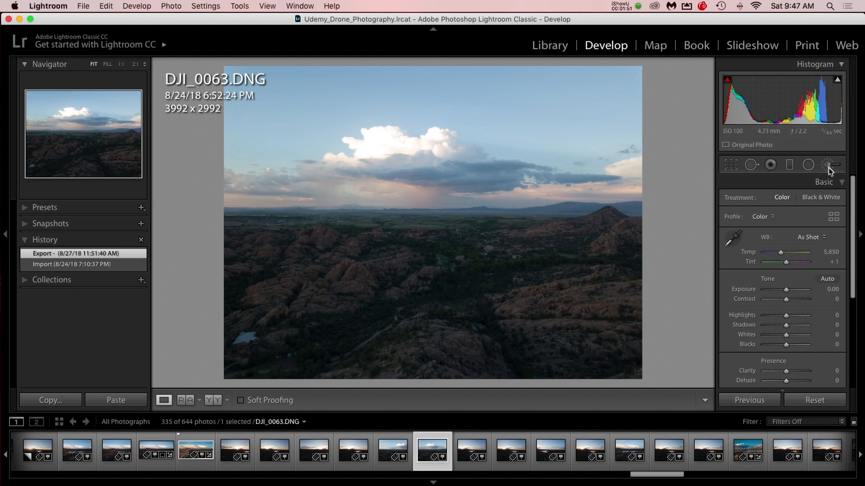
mouse_move(829, 165)
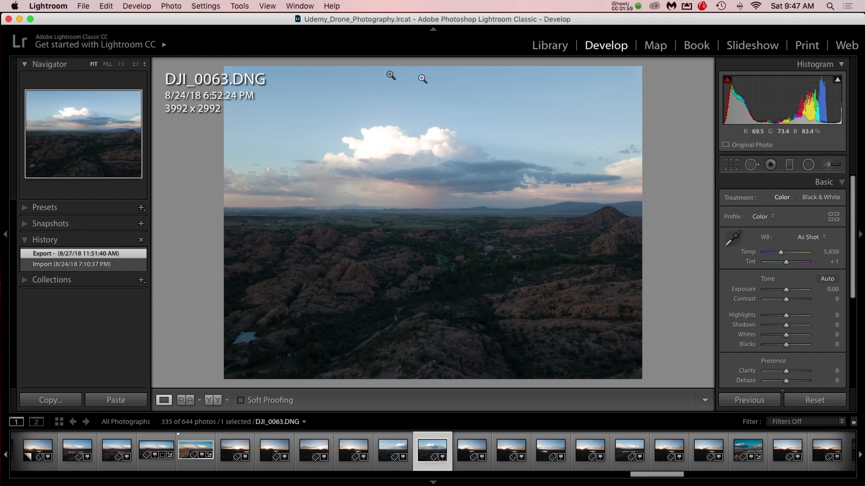
mouse_move(557, 305)
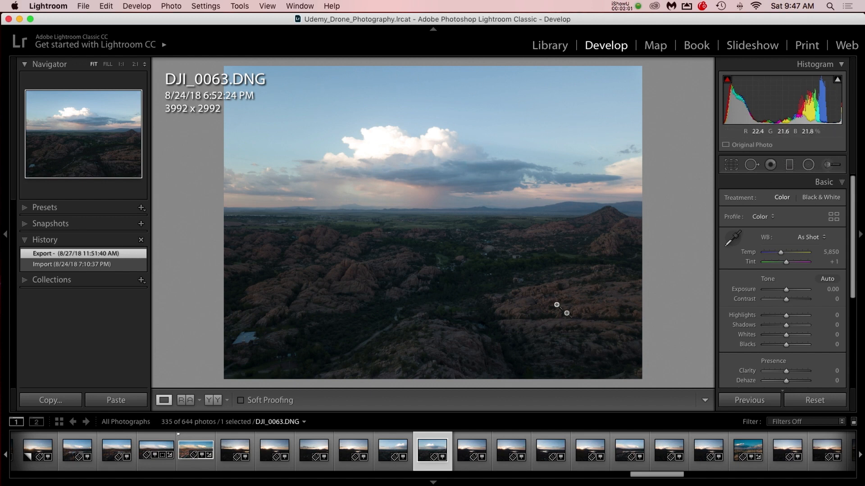
mouse_move(352, 91)
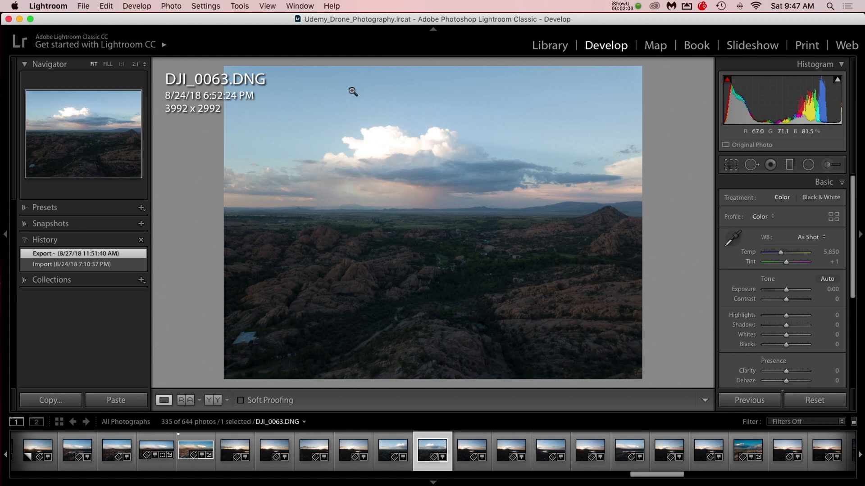
mouse_move(830, 164)
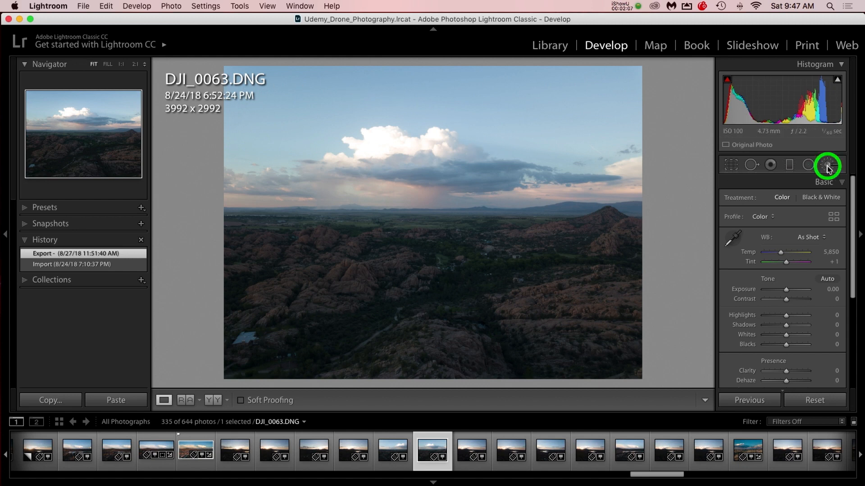
Brush the sky and darken it: exposure -0.59, clarity 41, dehaze 23
left_click(825, 165)
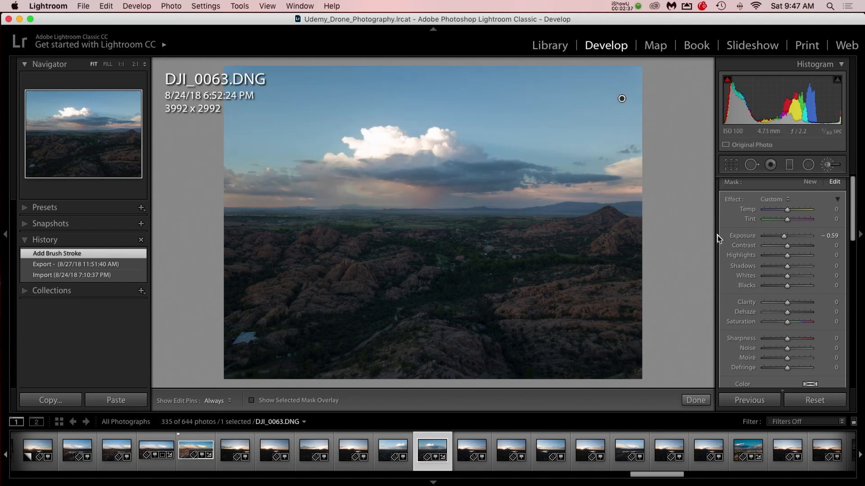
mouse_move(791, 312)
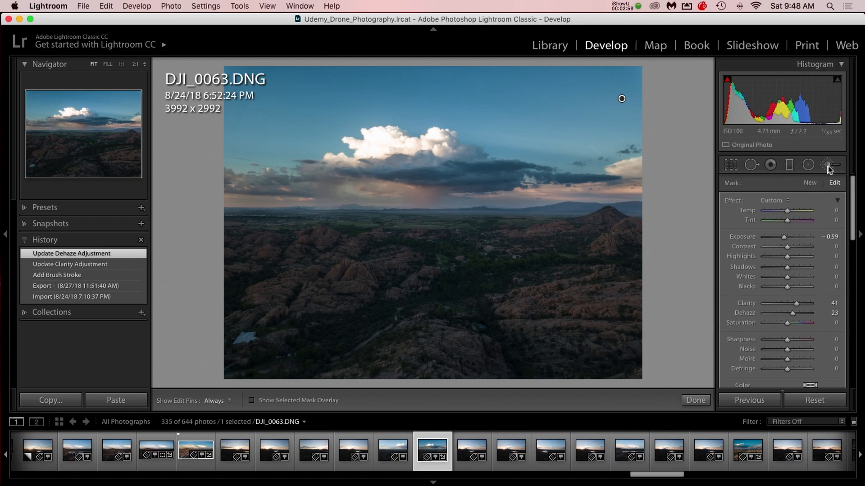
Add a new brush over the foreground rocks, brightening them to exposure 1.12
left_click(810, 183)
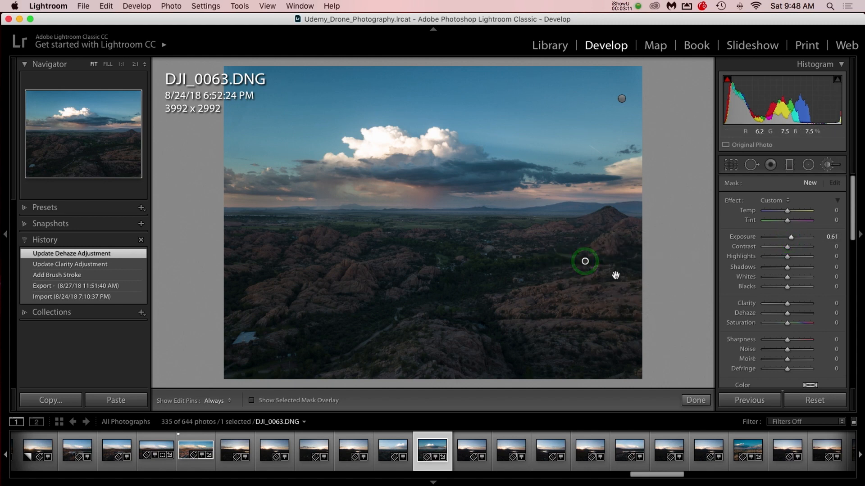
left_click(521, 322)
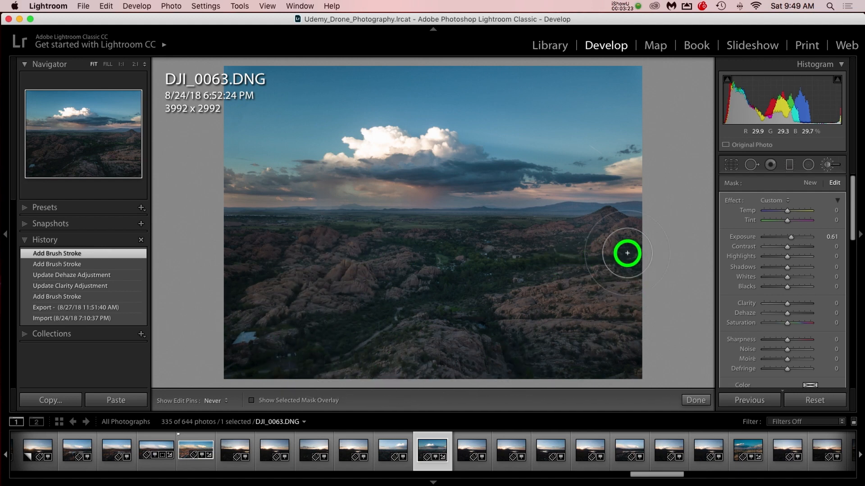
mouse_move(237, 253)
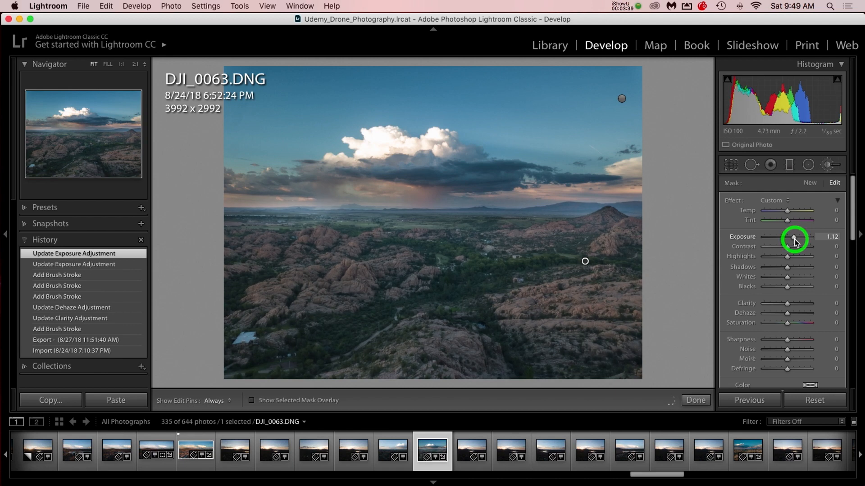
mouse_move(535, 237)
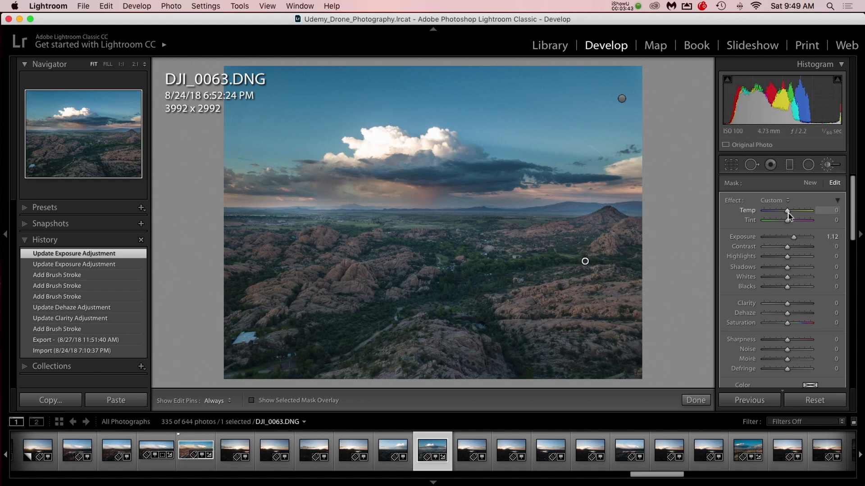
Warm the foreground brush to temperature 27, then review the sky brush settings
left_click(788, 211)
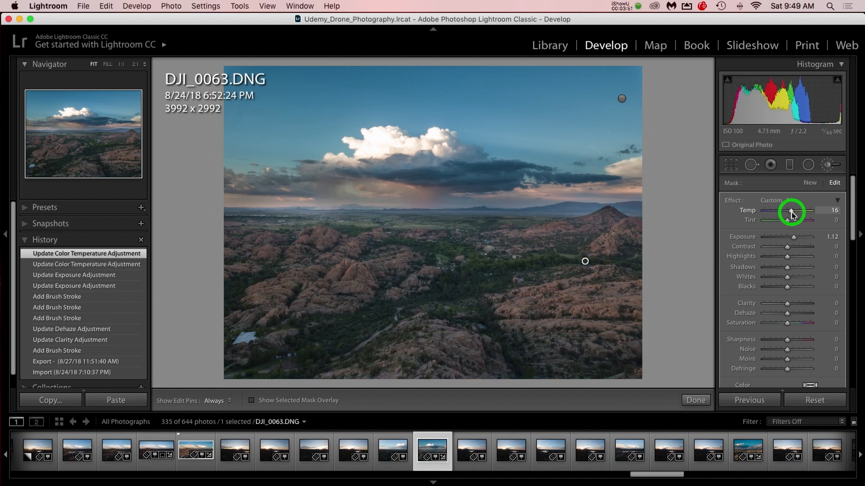
mouse_move(788, 290)
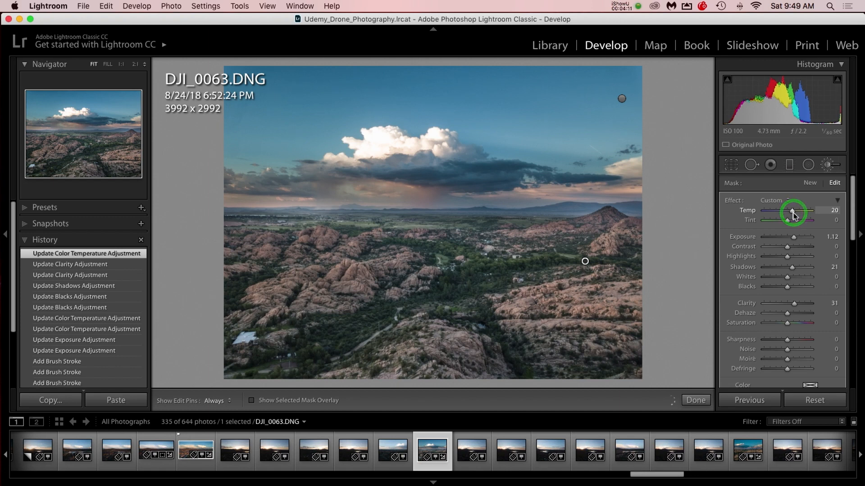
left_click(793, 214)
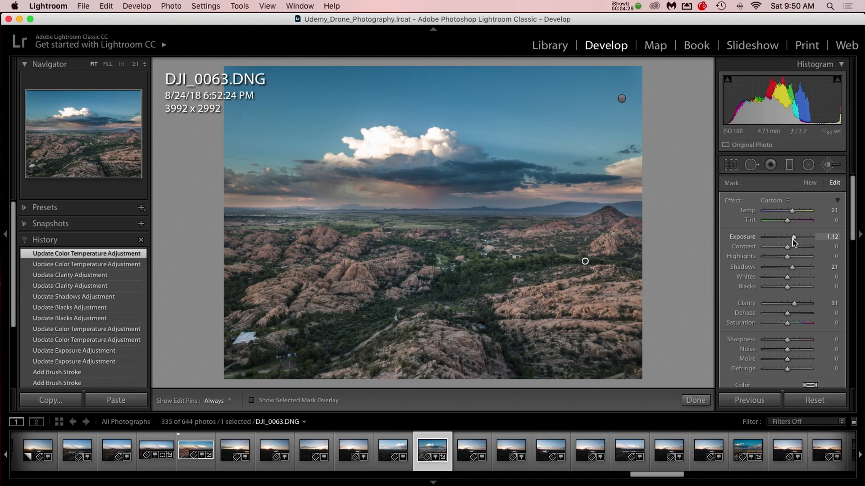
mouse_move(794, 237)
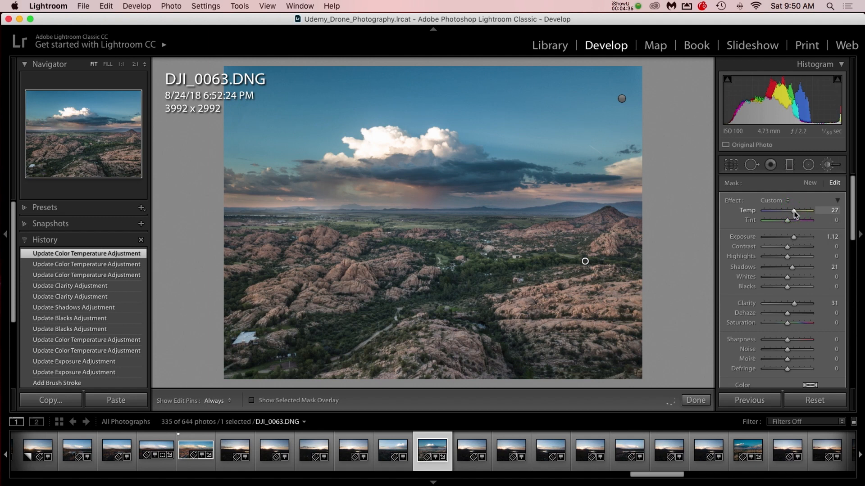
mouse_move(599, 214)
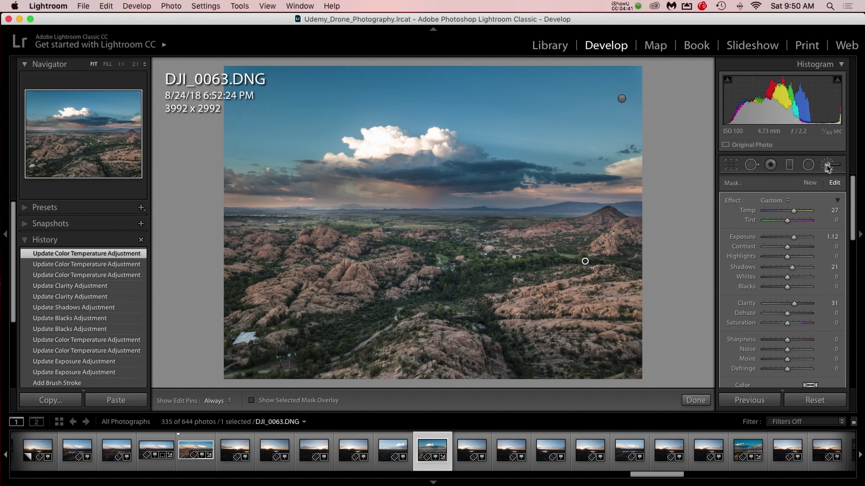
left_click(622, 98)
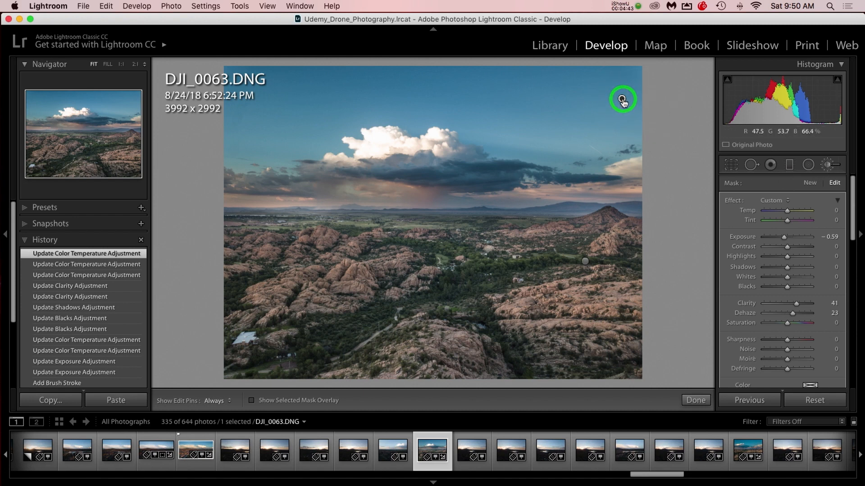
mouse_move(784, 237)
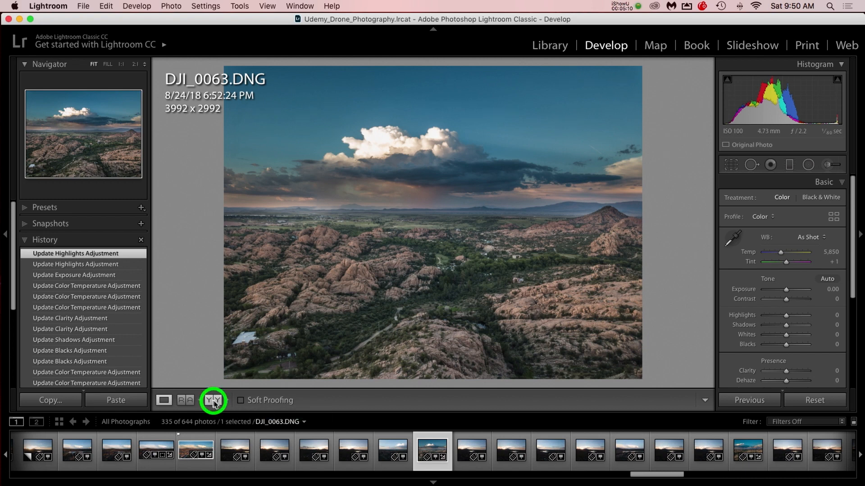
left_click(212, 401)
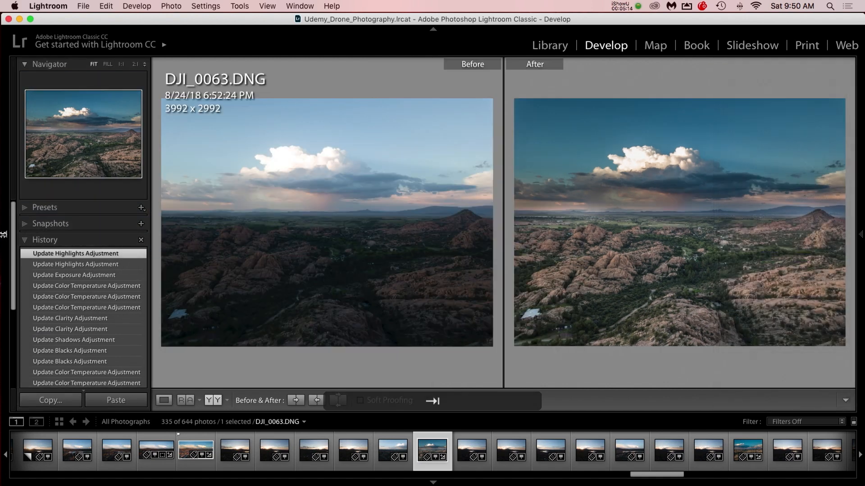
left_click(5, 234)
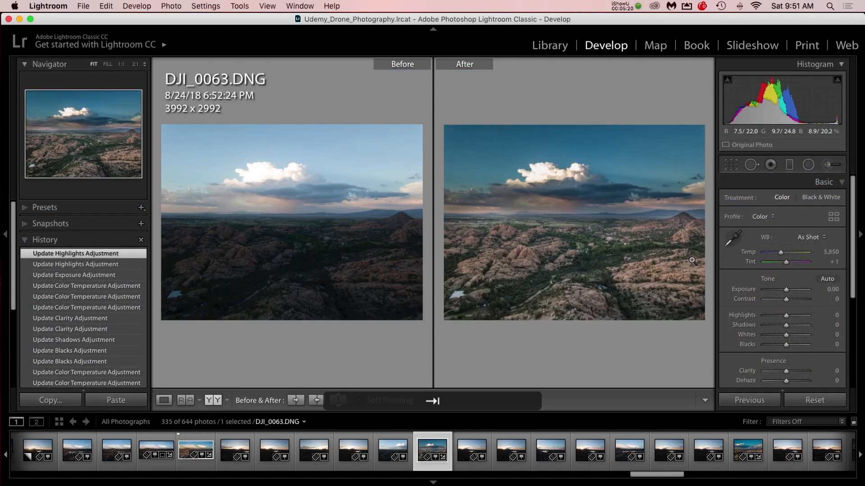
mouse_move(669, 263)
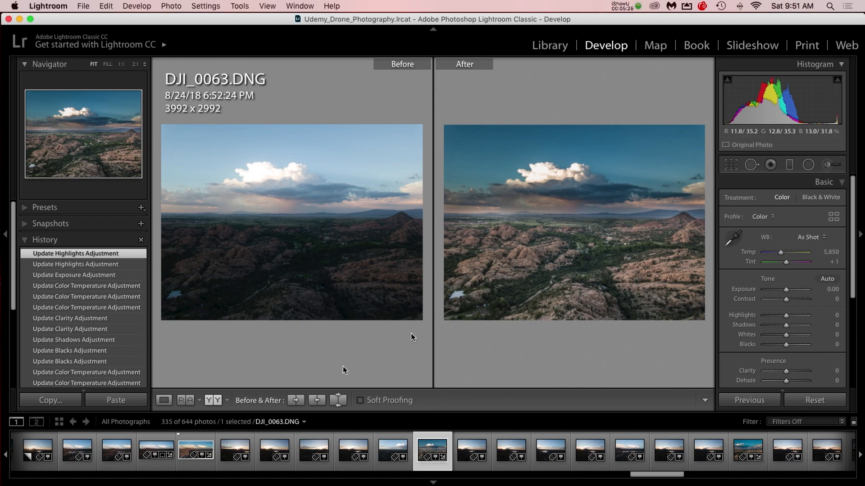
left_click(163, 400)
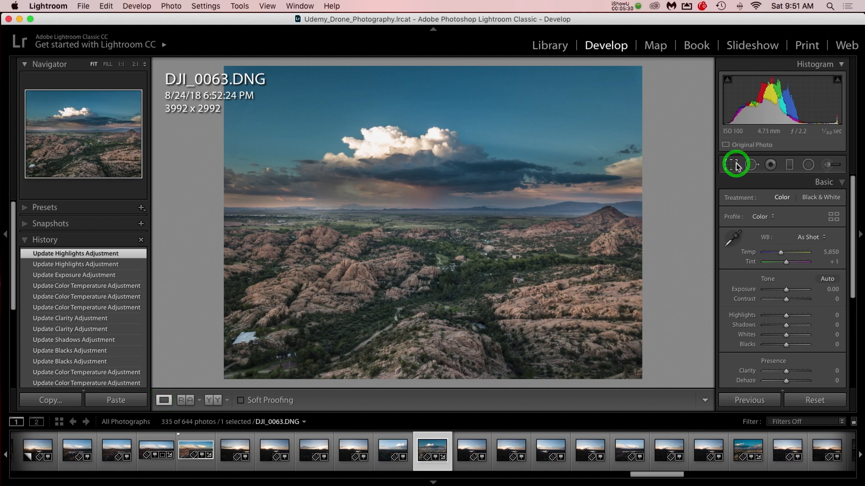
Crop the photo to a 16 x 9 frame of 3992 x 2246
left_click(730, 164)
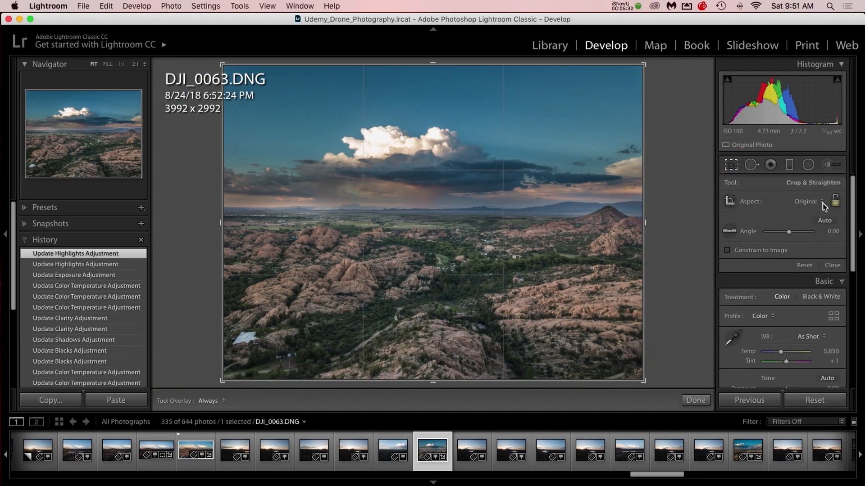
left_click(805, 202)
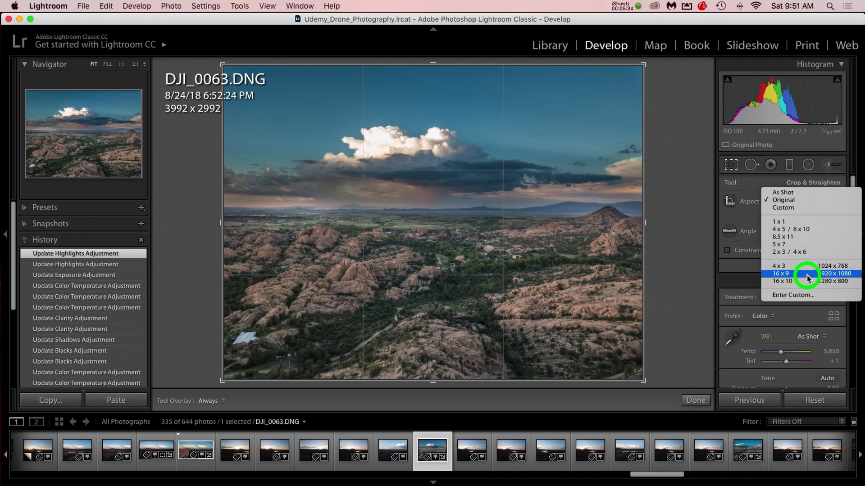
left_click(781, 273)
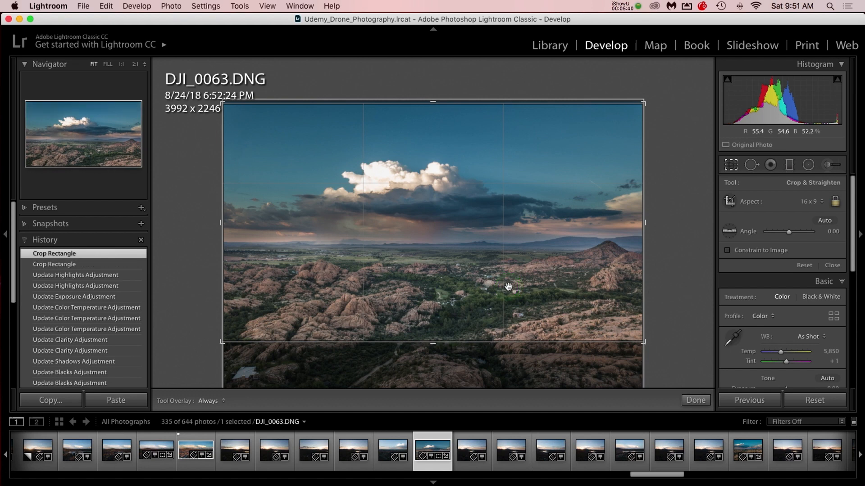
left_click(695, 399)
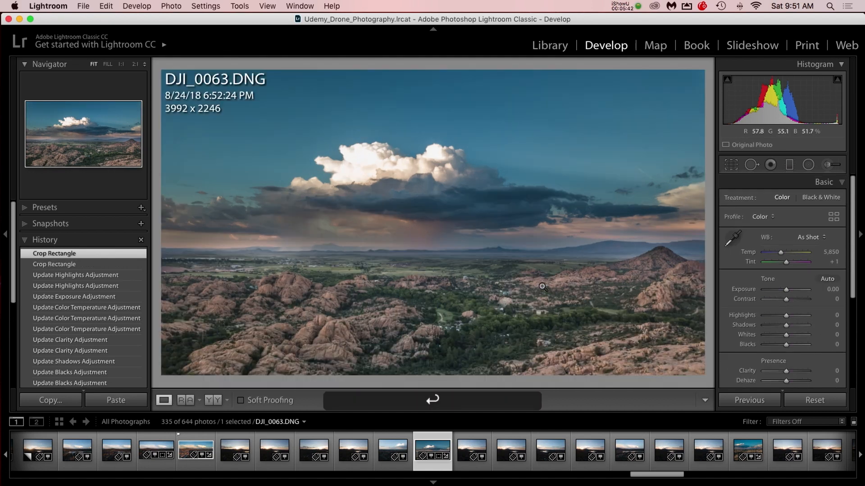
mouse_move(447, 198)
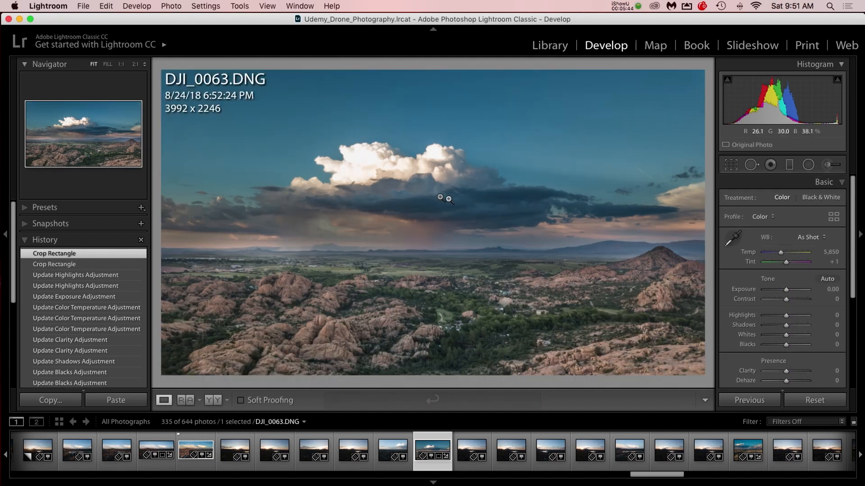
mouse_move(473, 183)
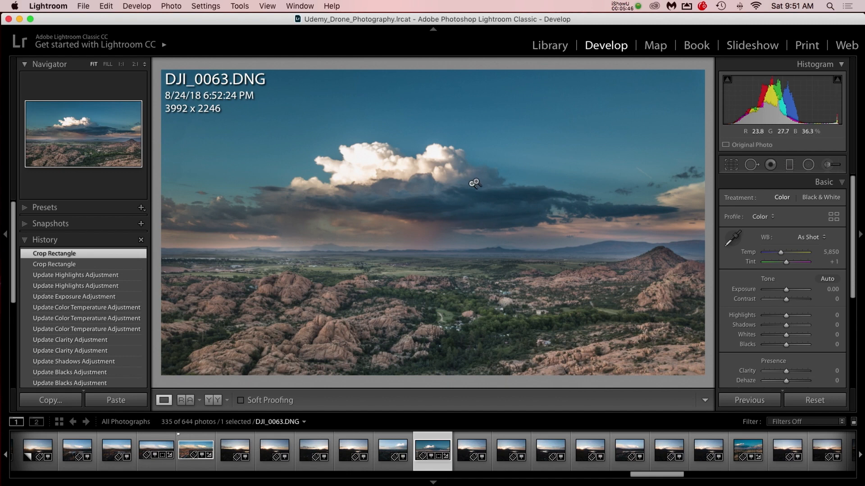
mouse_move(442, 206)
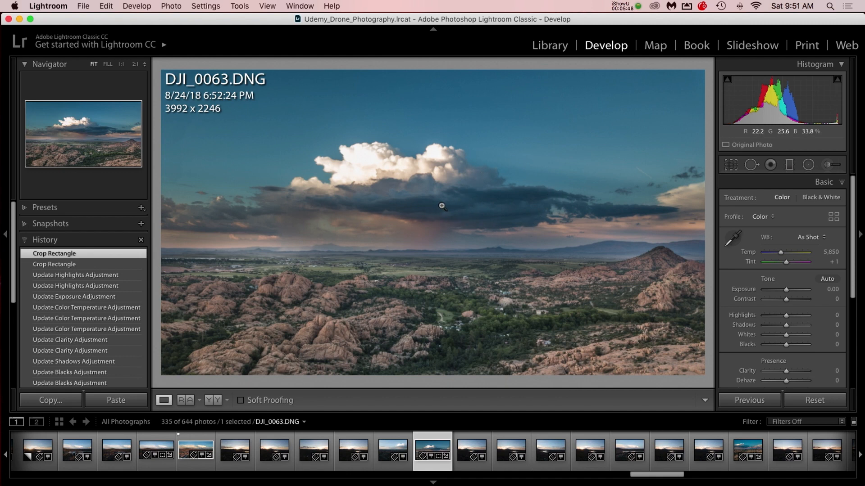
mouse_move(495, 197)
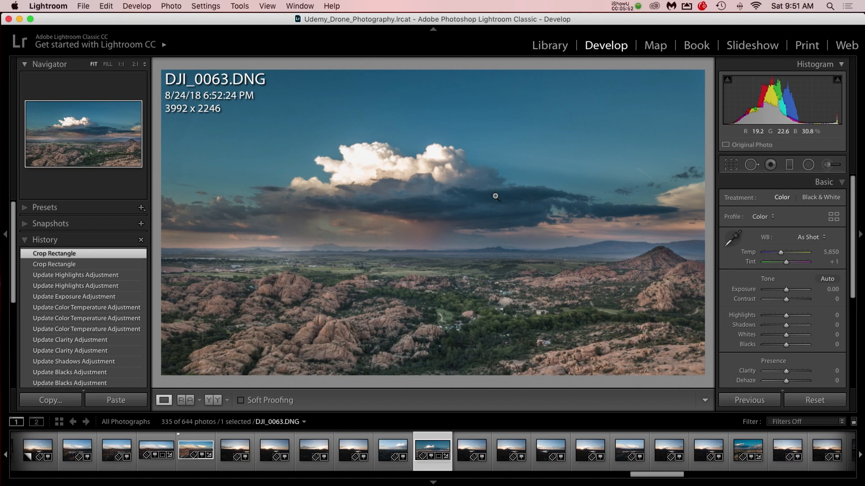